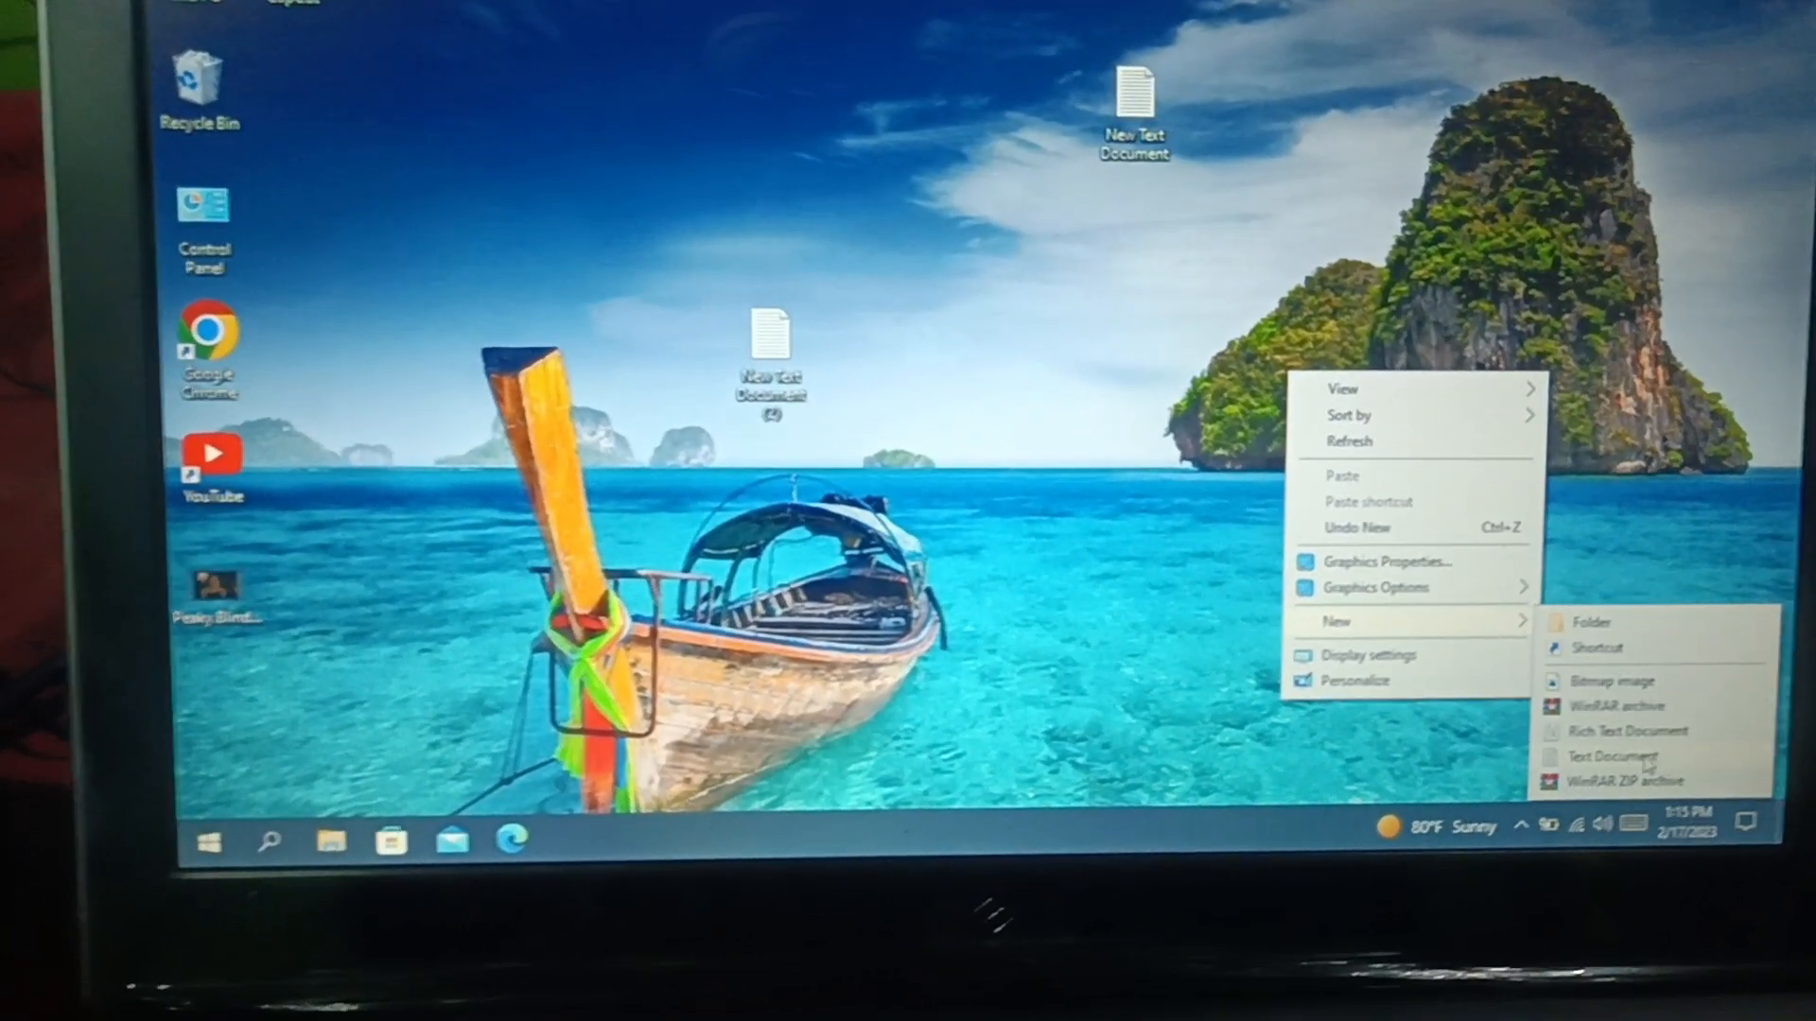
Step: Create another new text document on the desktop through the New menu
left_click(1607, 757)
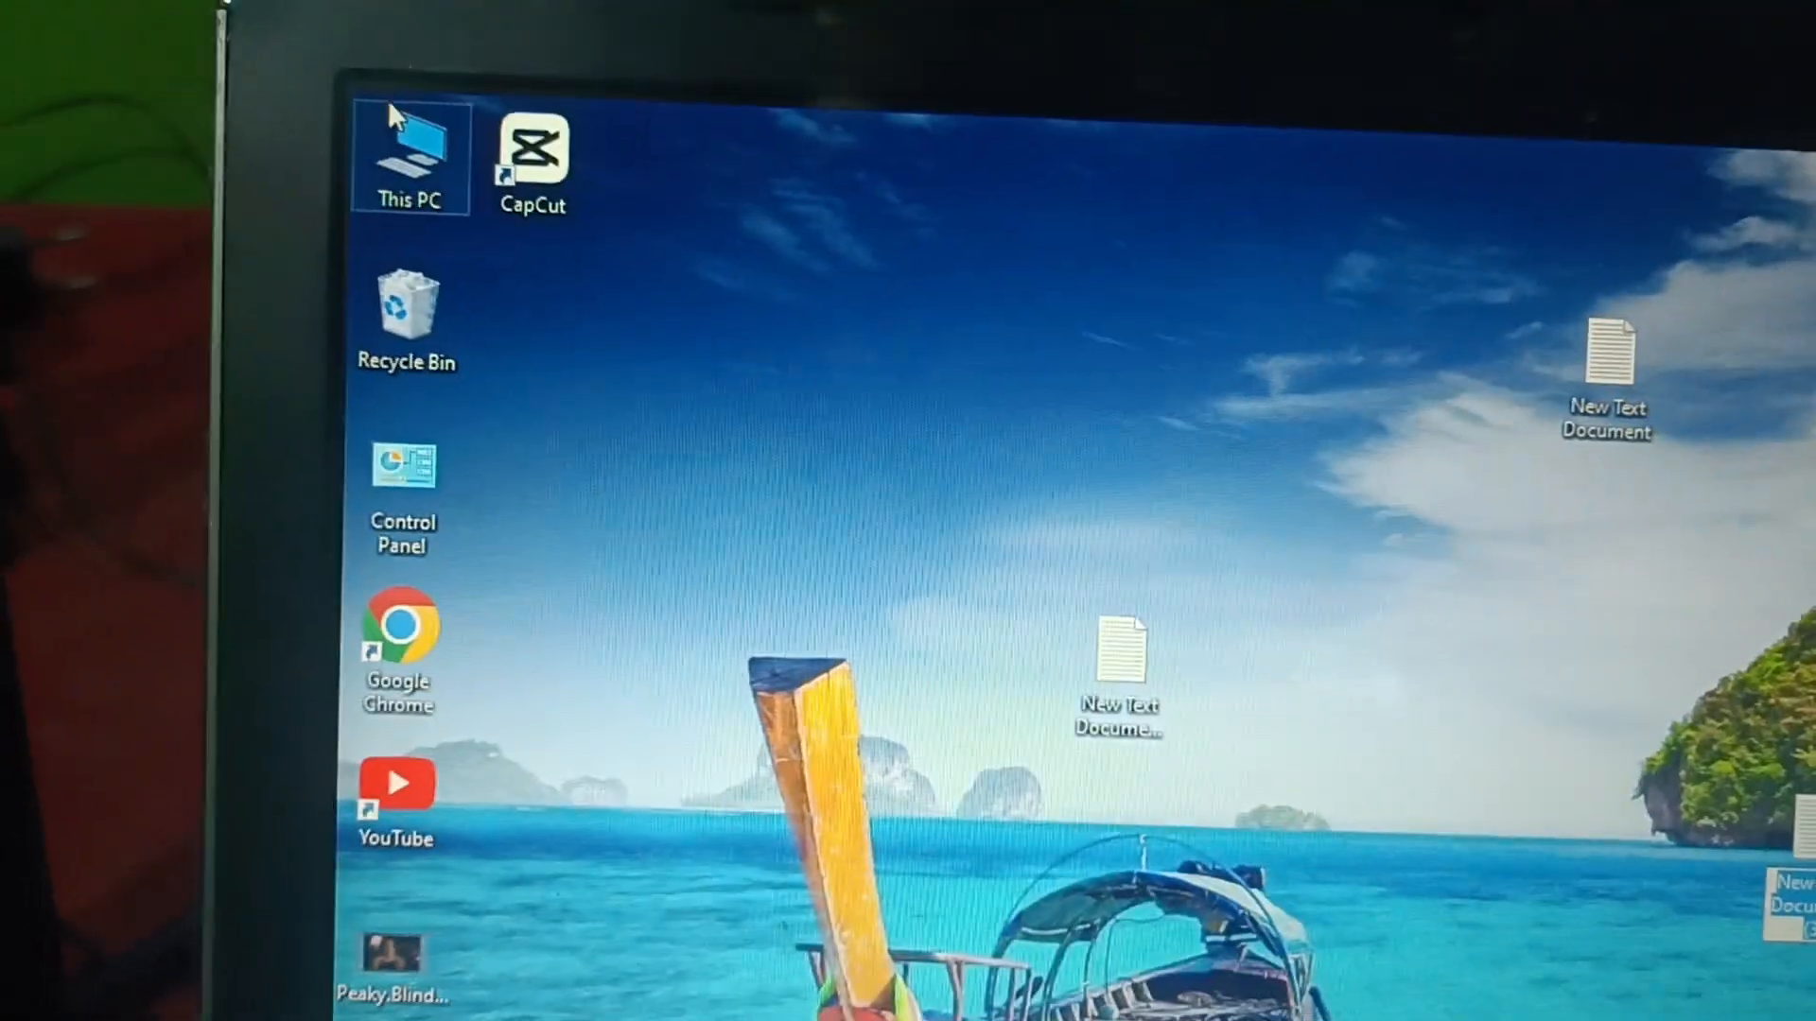
Step: Turn on File name extensions in This PC's View options, then close the window
double_click(408, 150)
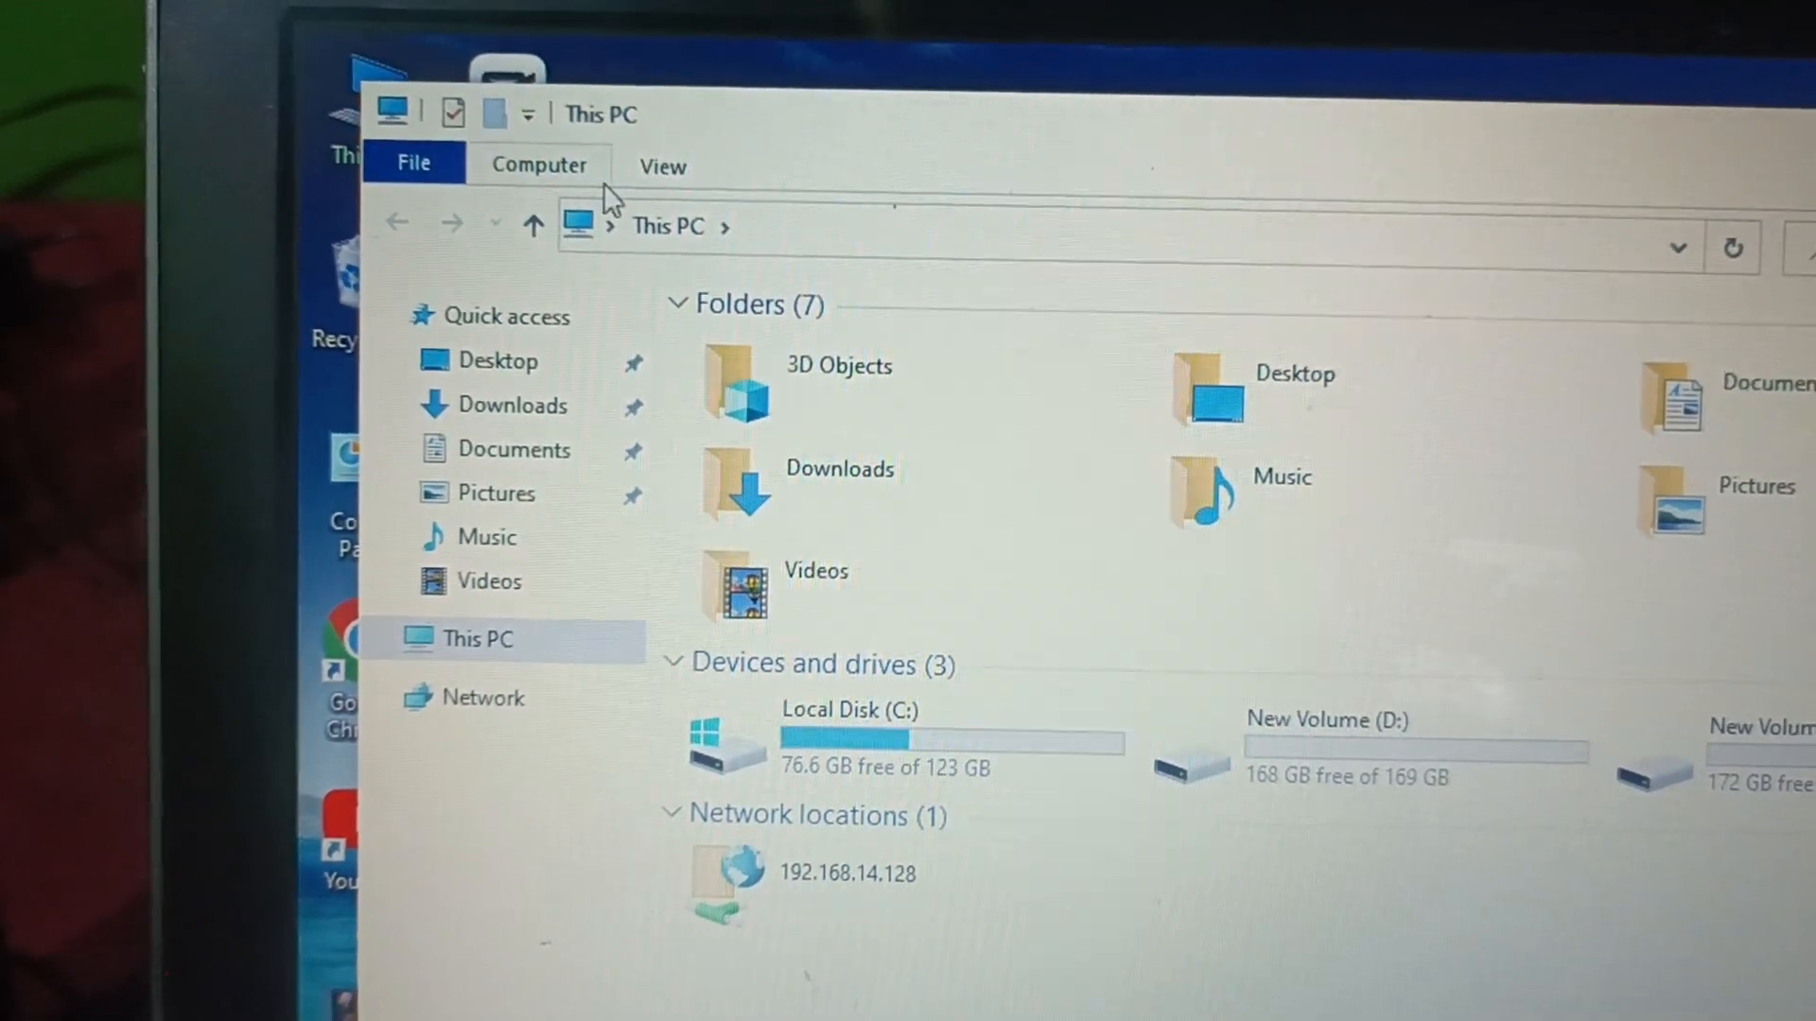
left_click(661, 167)
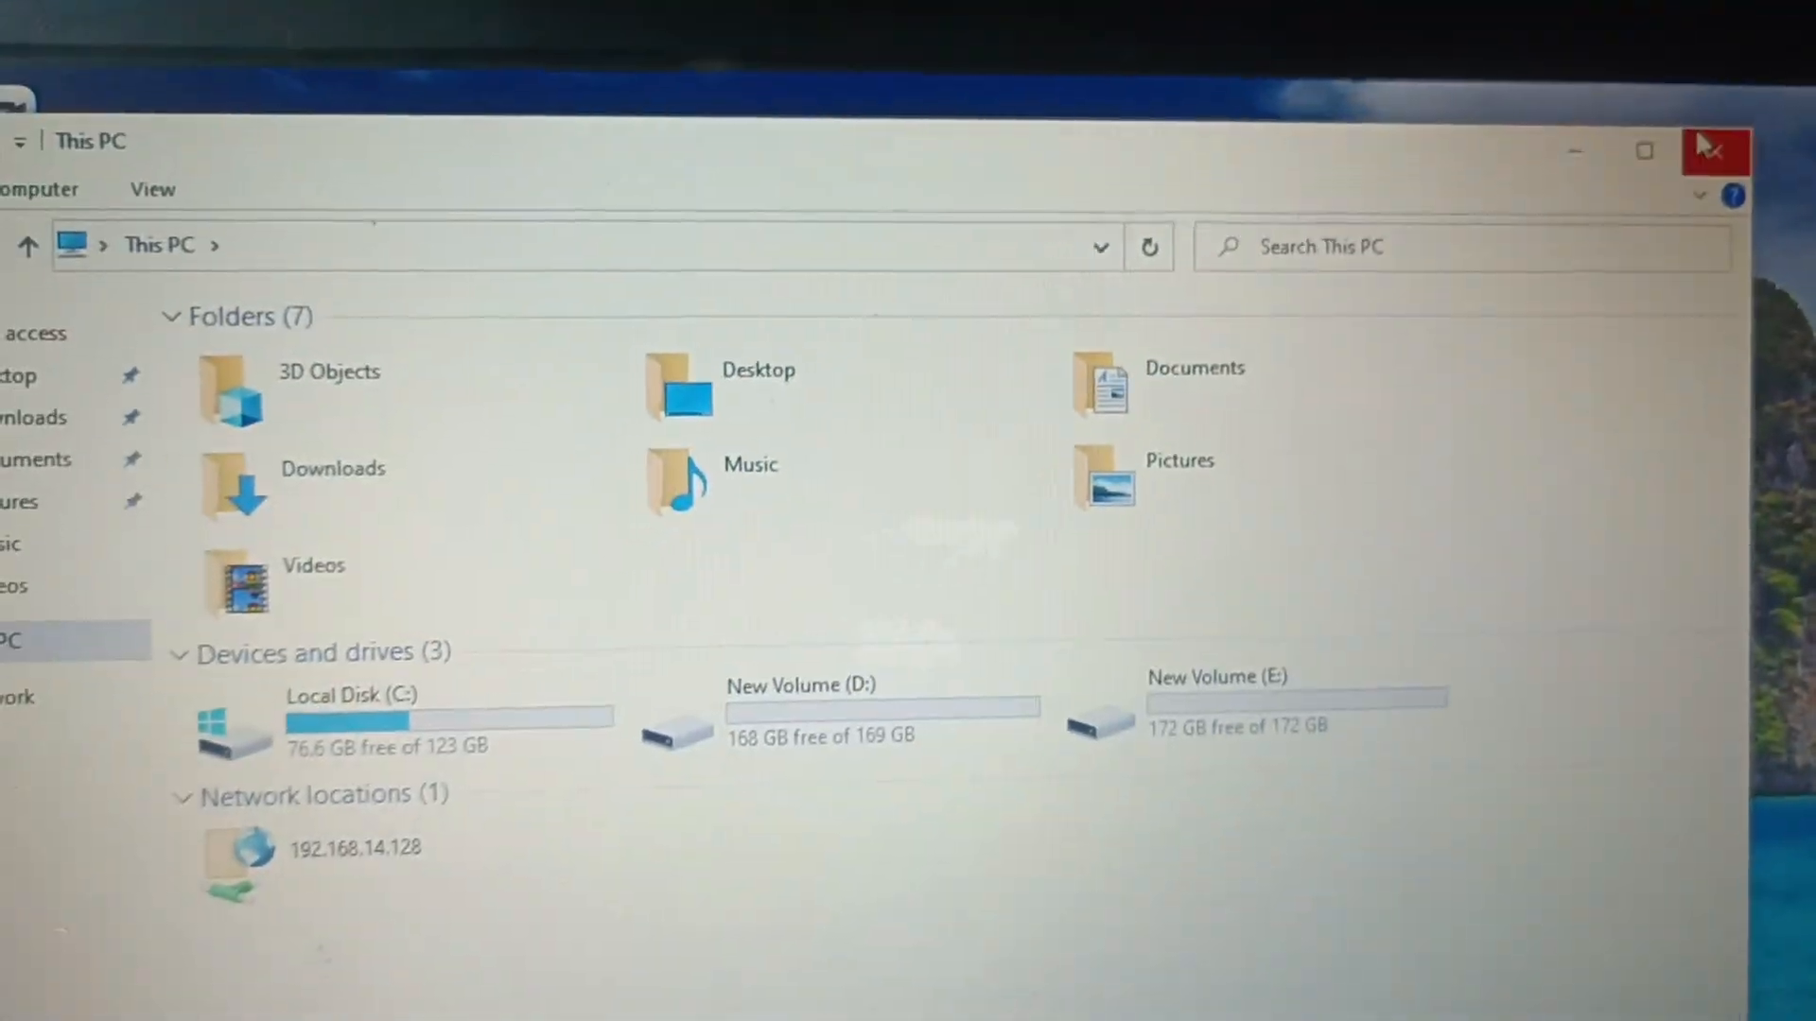
left_click(1715, 149)
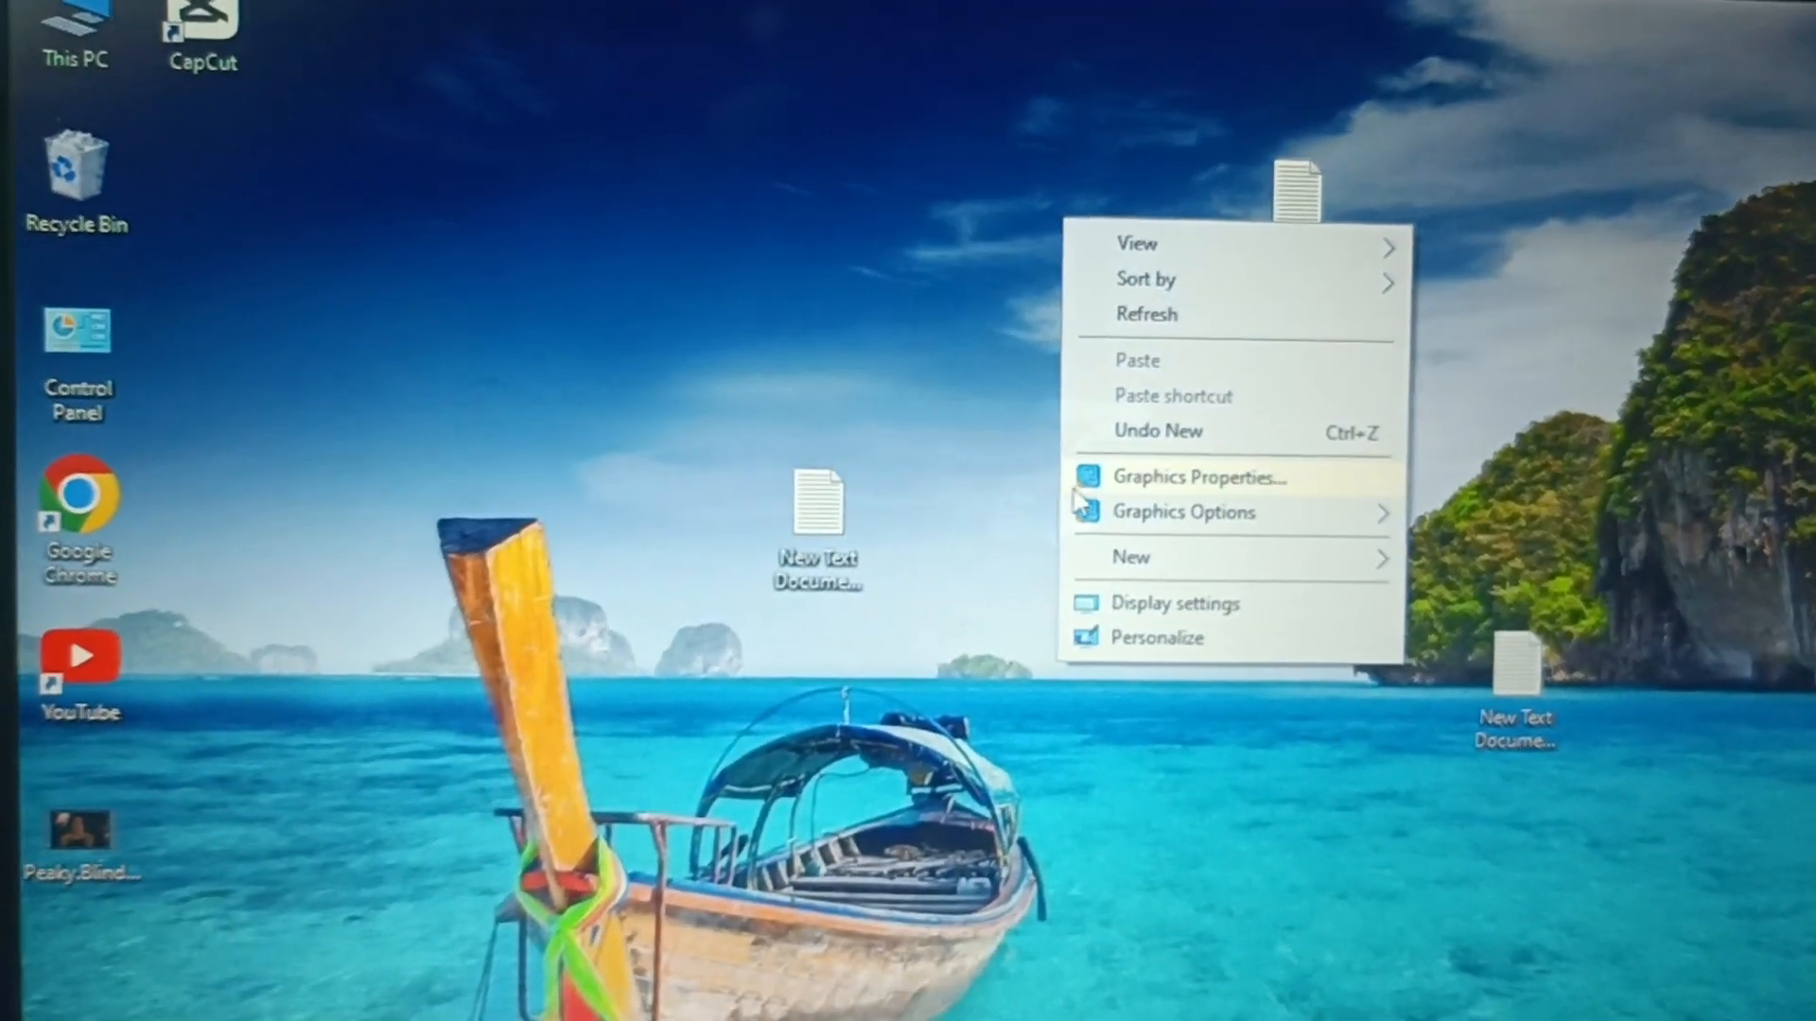
Step: Create 'New Text Document (4).txt' on the desktop, showing its extension
left_click(1130, 557)
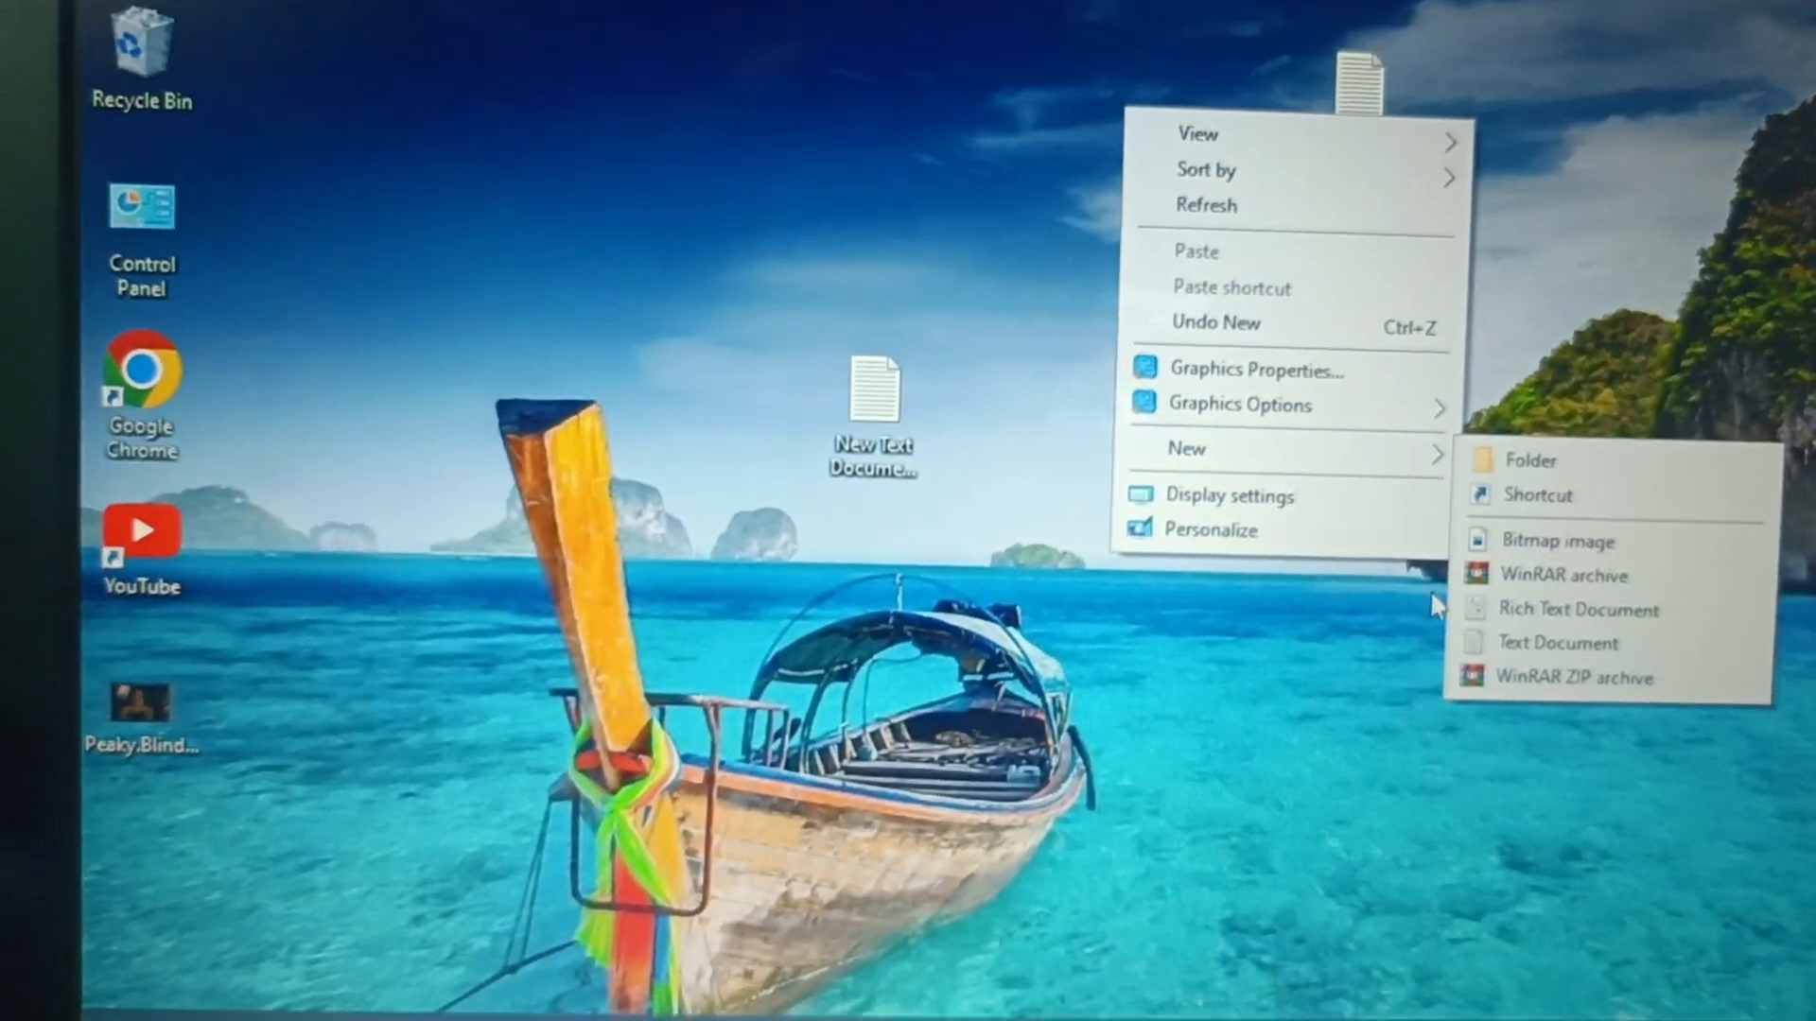
left_click(1560, 643)
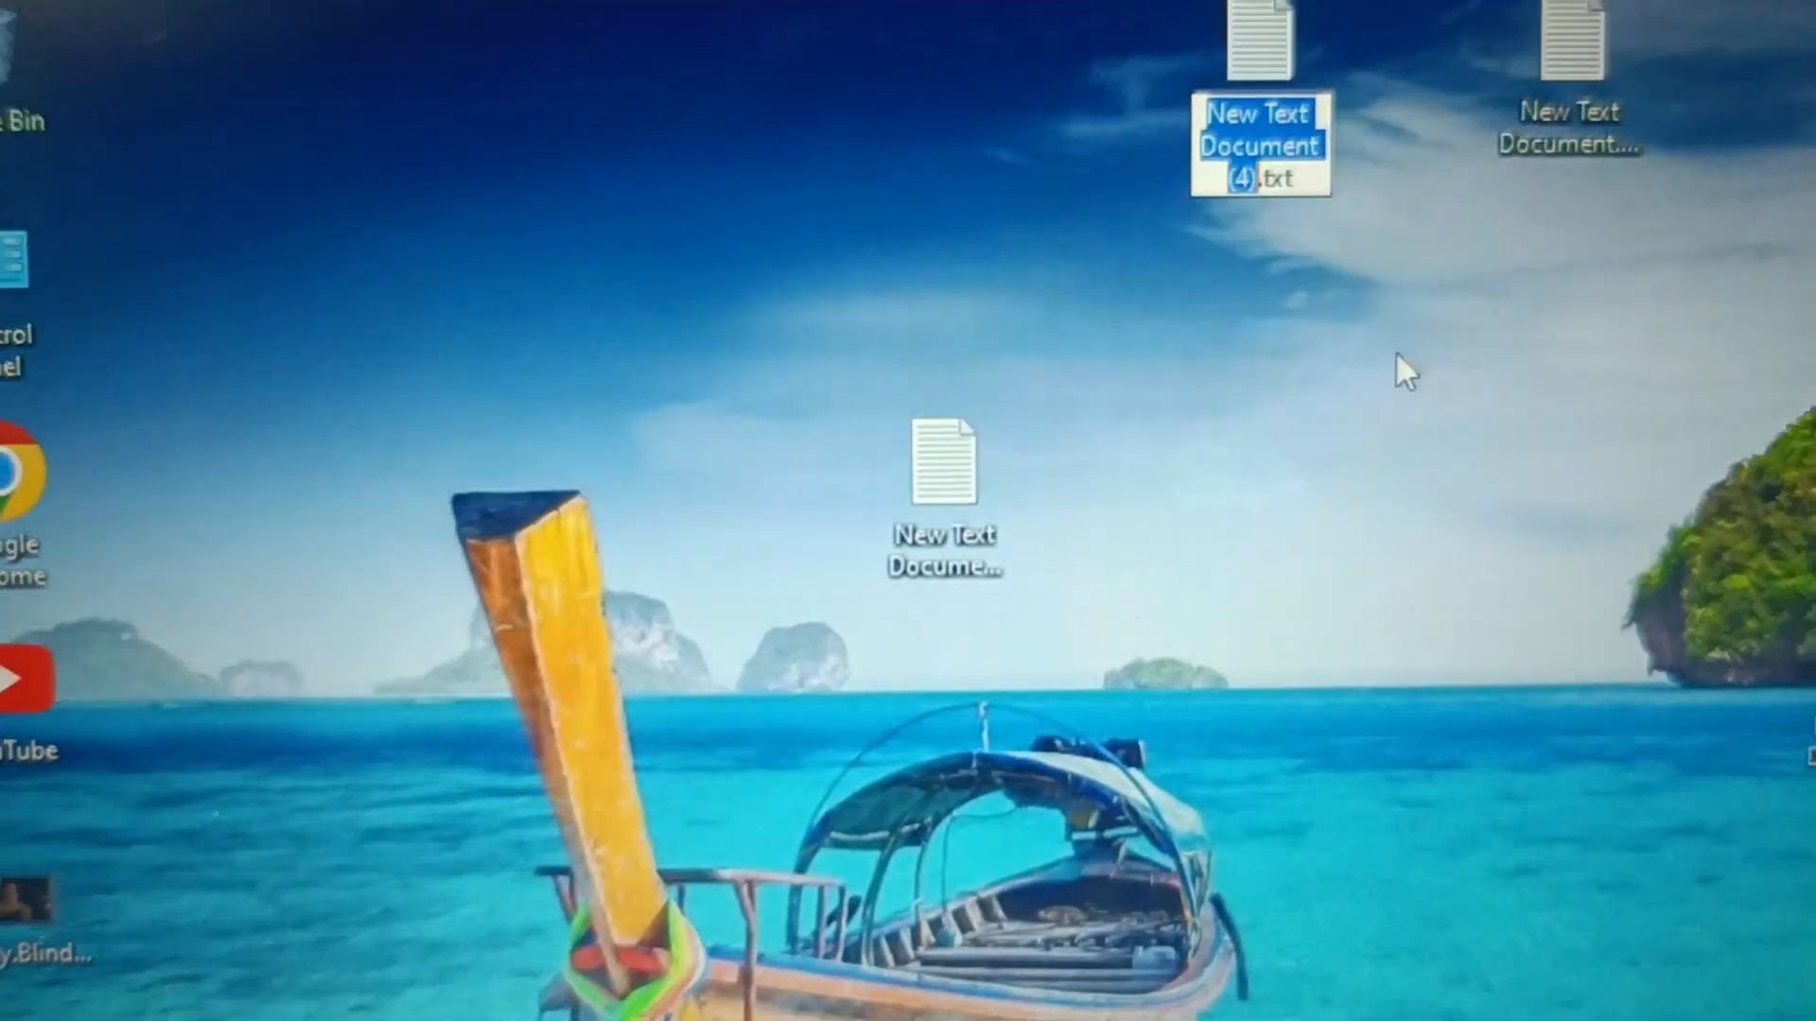